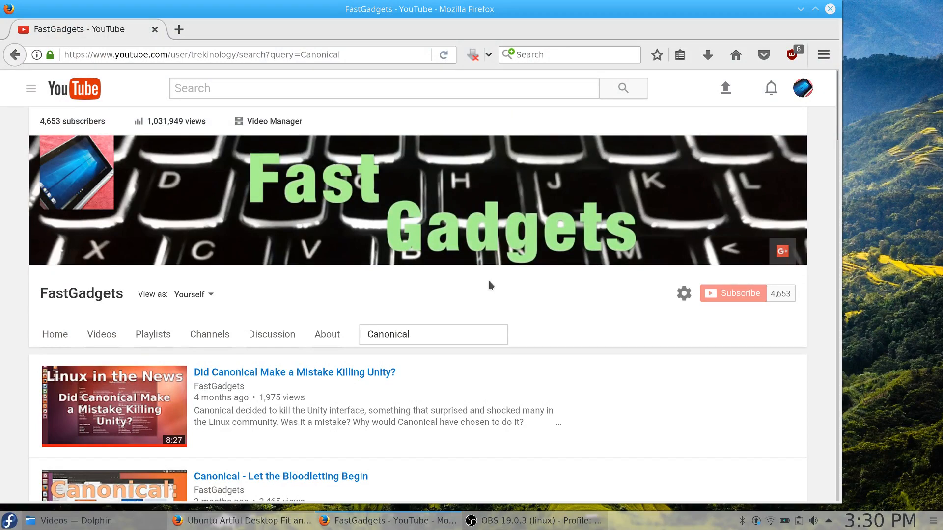
# - Scroll down the FastGadgets channel search results for 'Canonical'
pyautogui.scroll(-3)
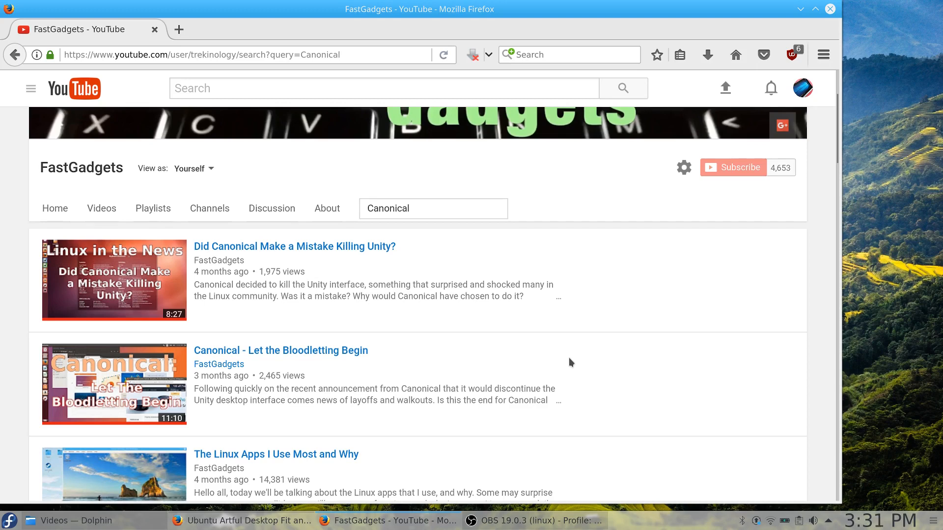
pyautogui.moveTo(749, 62)
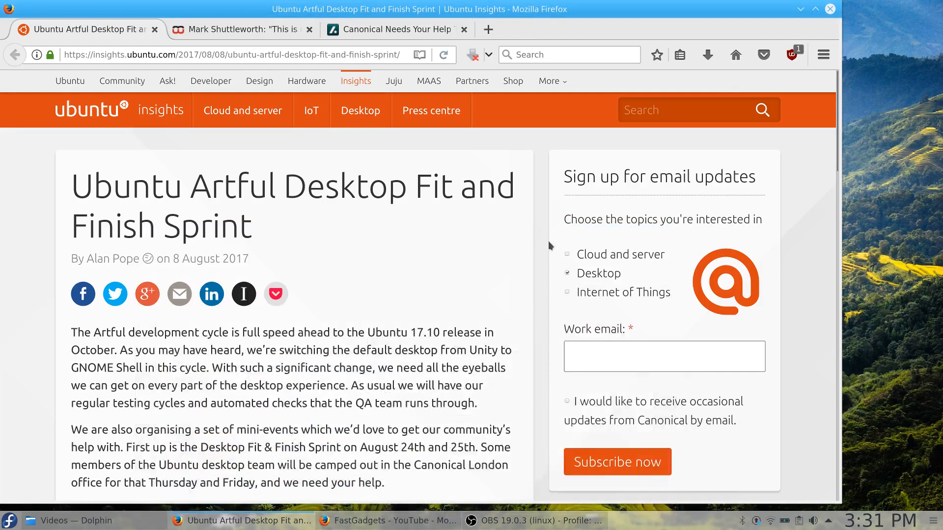
pyautogui.scroll(-3)
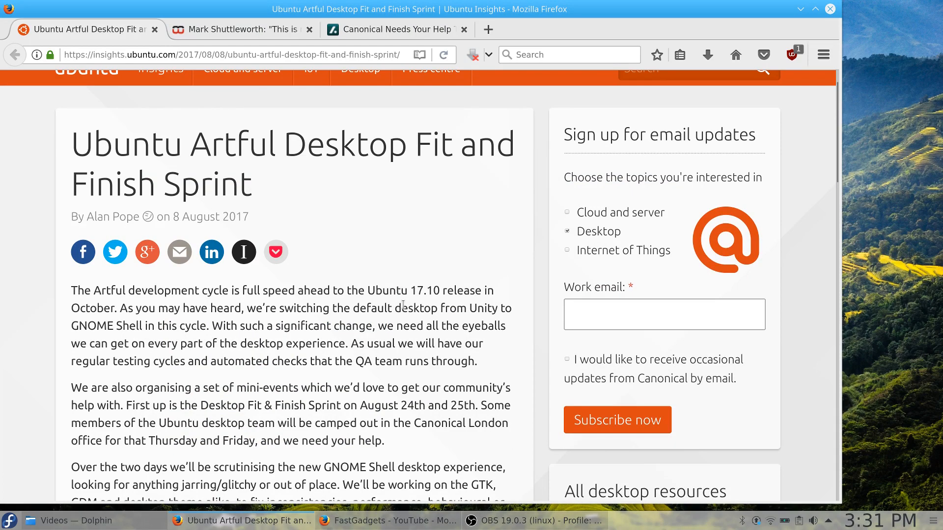
pyautogui.scroll(-3)
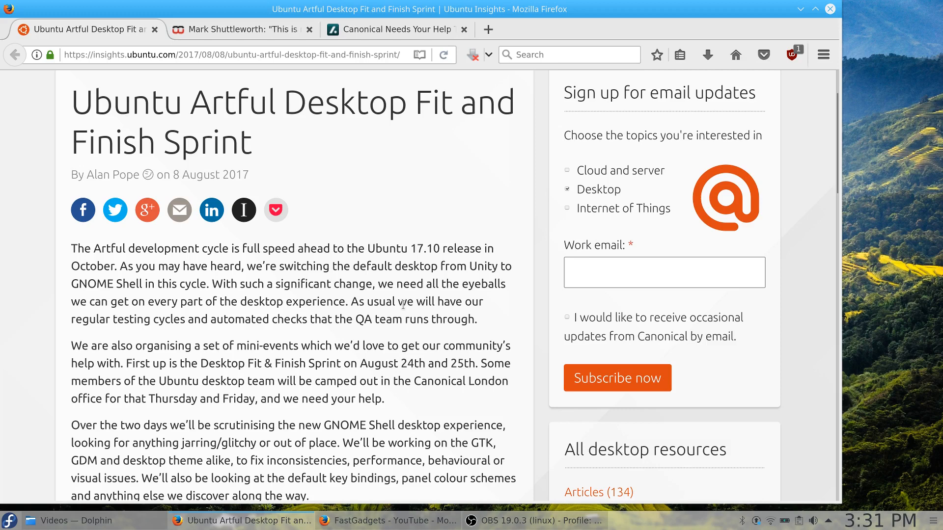
pyautogui.moveTo(320, 344)
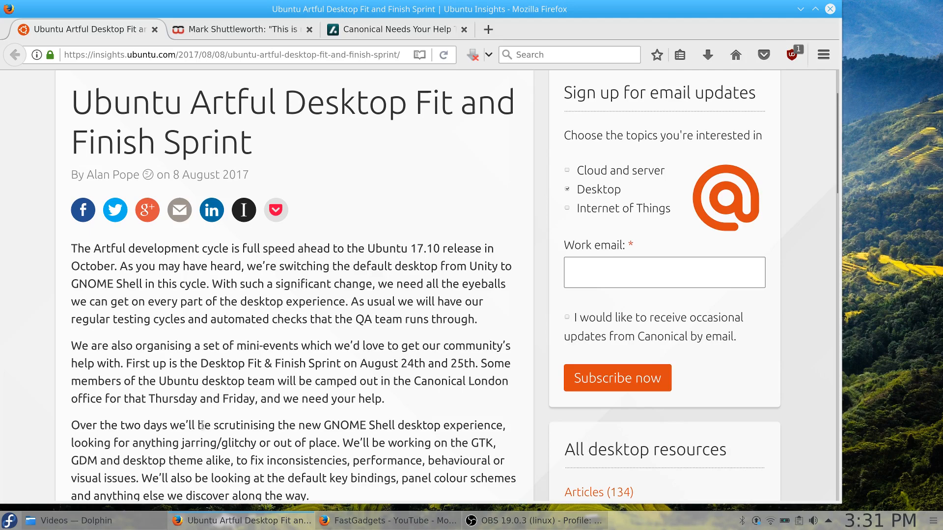
pyautogui.moveTo(257, 419)
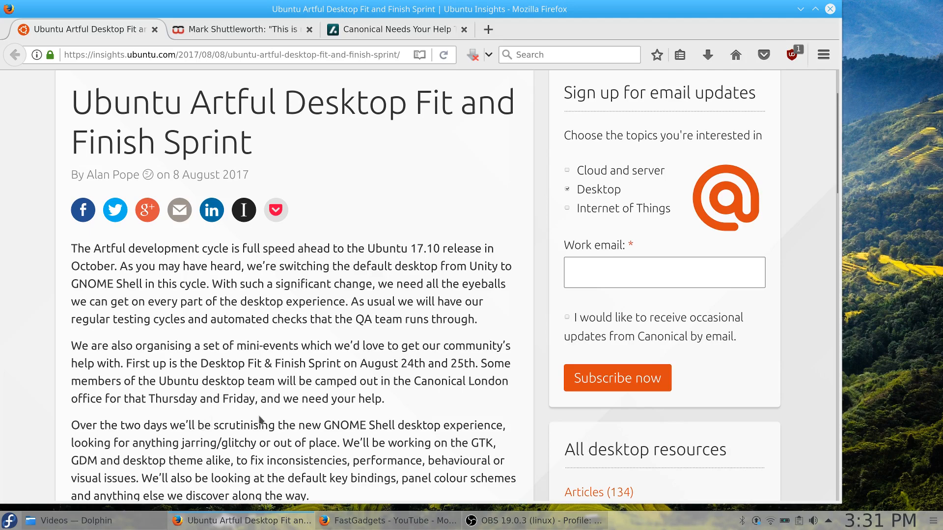
pyautogui.scroll(-3)
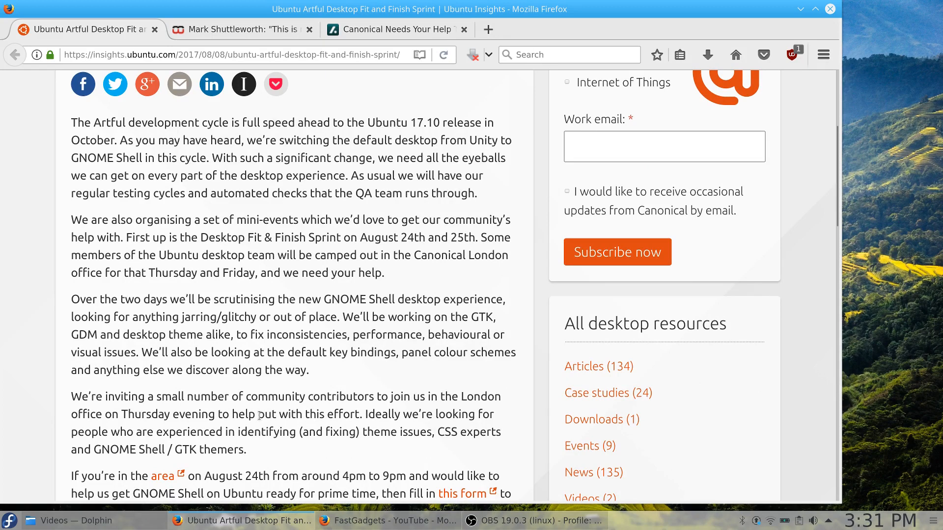
pyautogui.moveTo(374, 328)
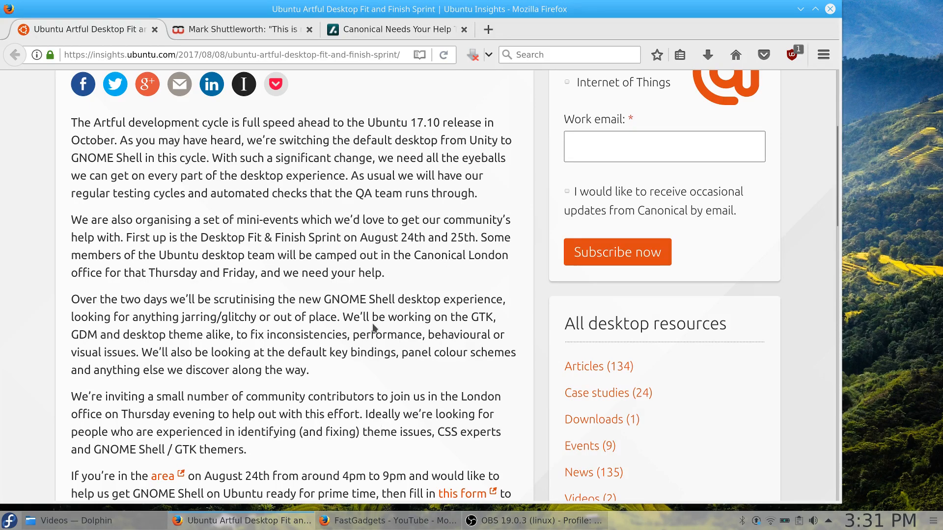
pyautogui.scroll(-3)
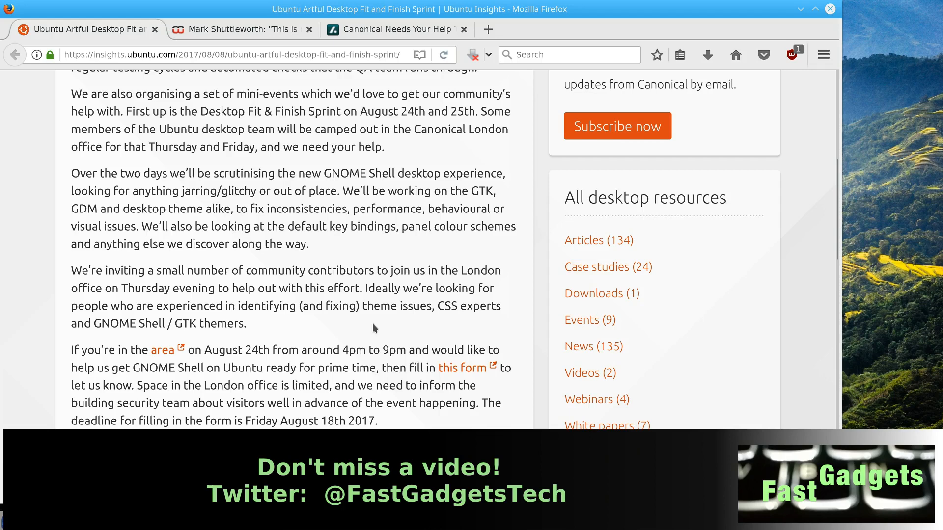
pyautogui.scroll(-3)
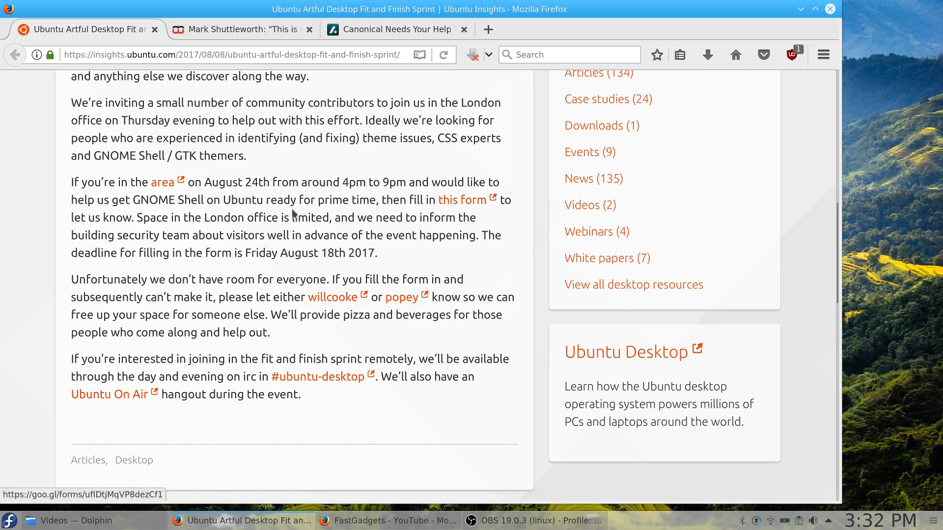
pyautogui.moveTo(162, 183)
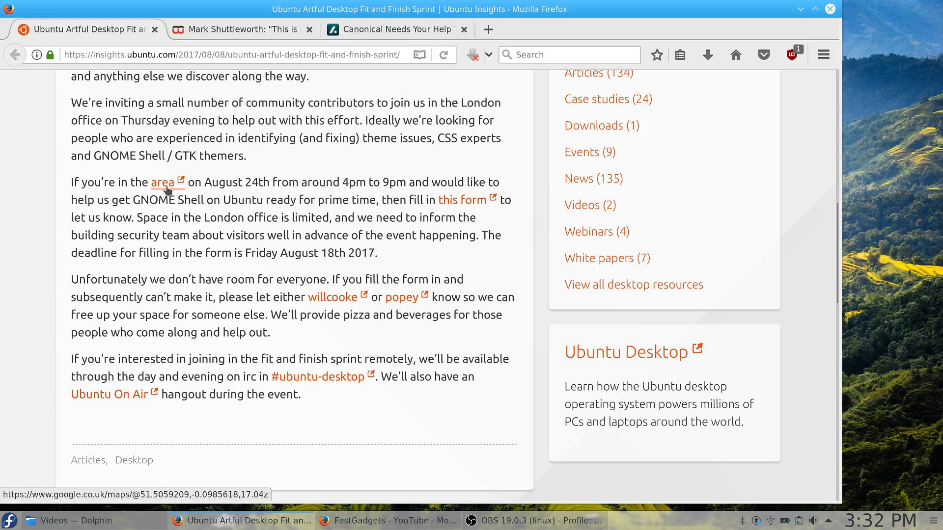
pyautogui.moveTo(241, 175)
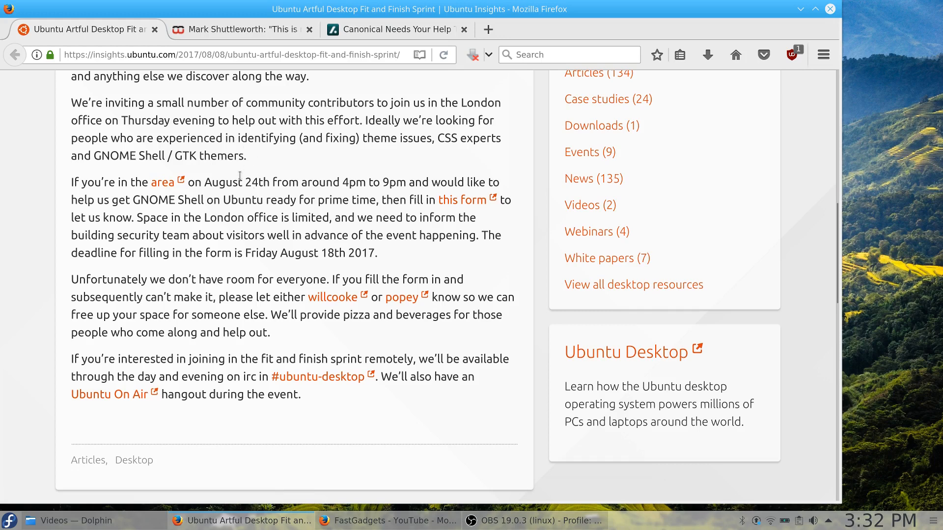
pyautogui.moveTo(356, 205)
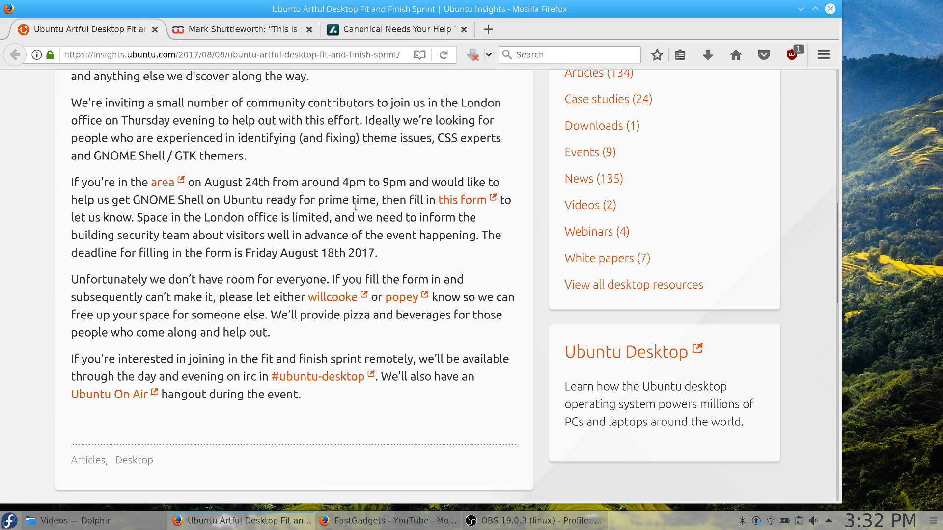
pyautogui.moveTo(295, 247)
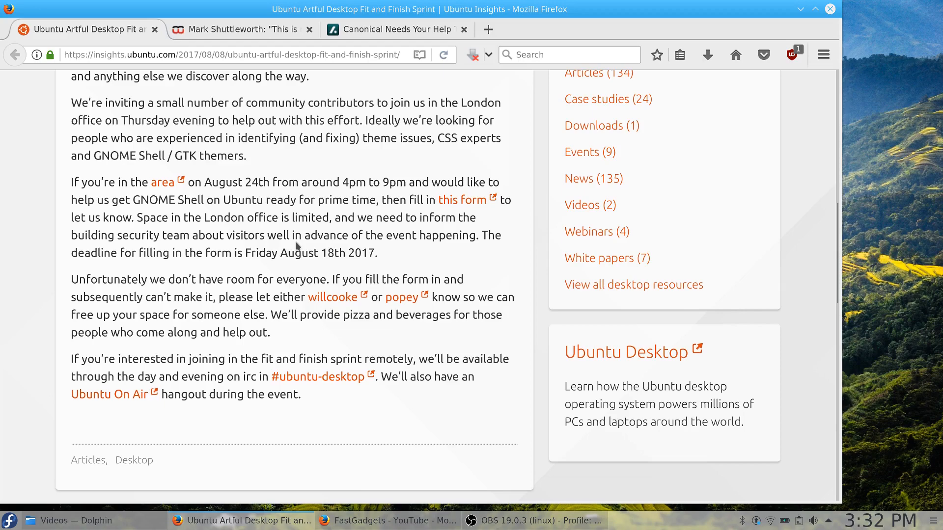
pyautogui.scroll(-3)
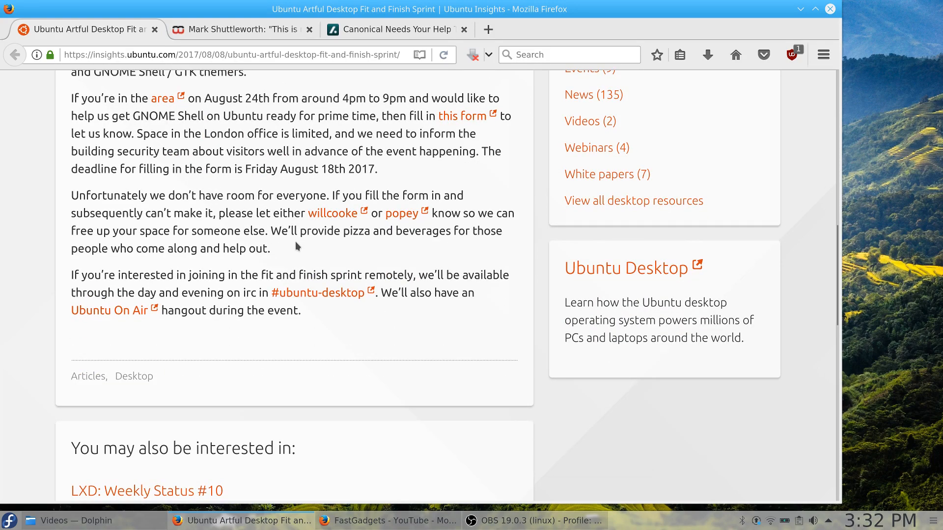
pyautogui.moveTo(422, 186)
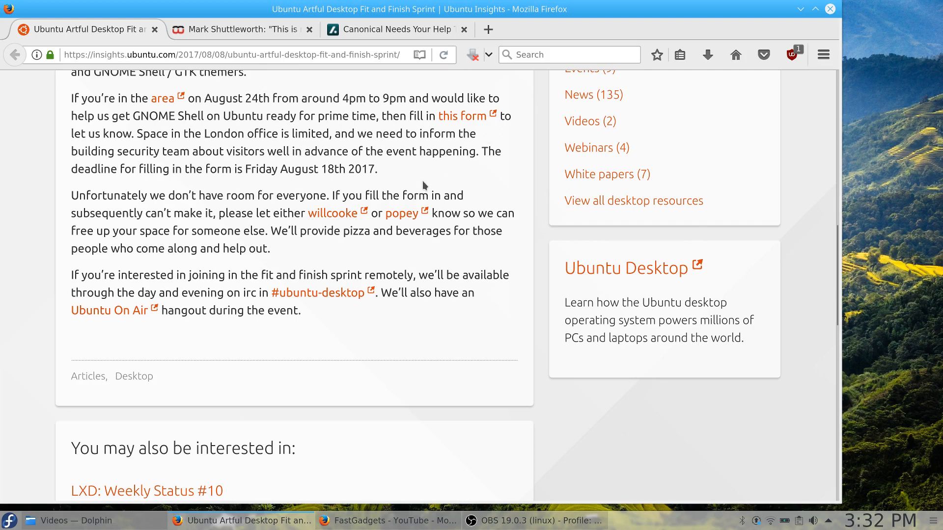
pyautogui.moveTo(342, 192)
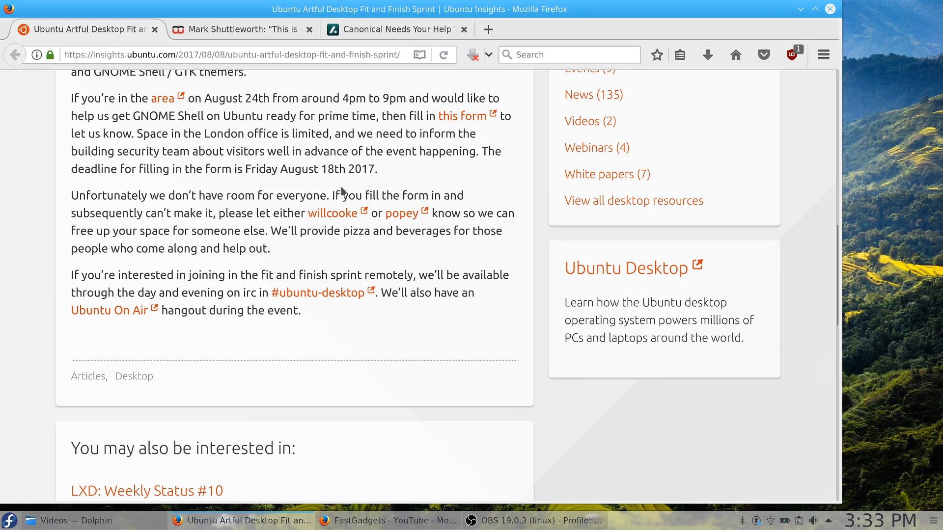
pyautogui.scroll(-3)
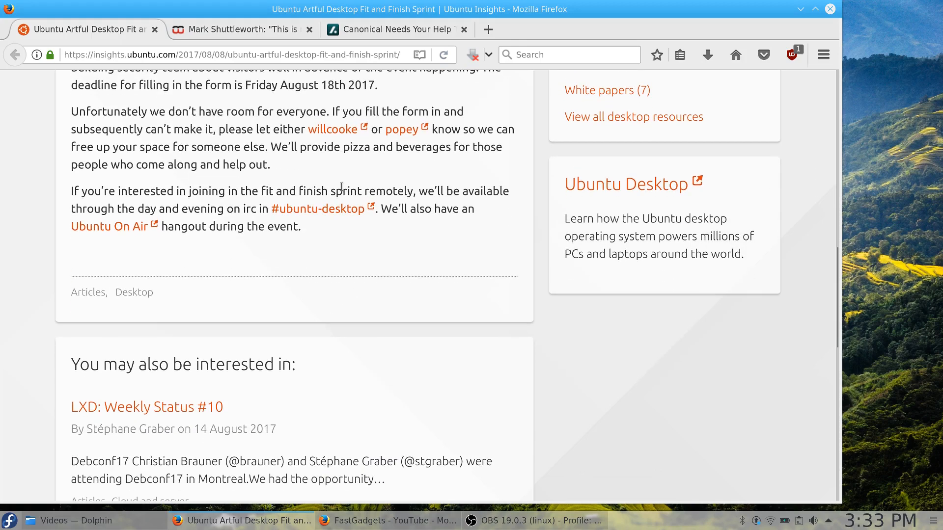
pyautogui.scroll(3)
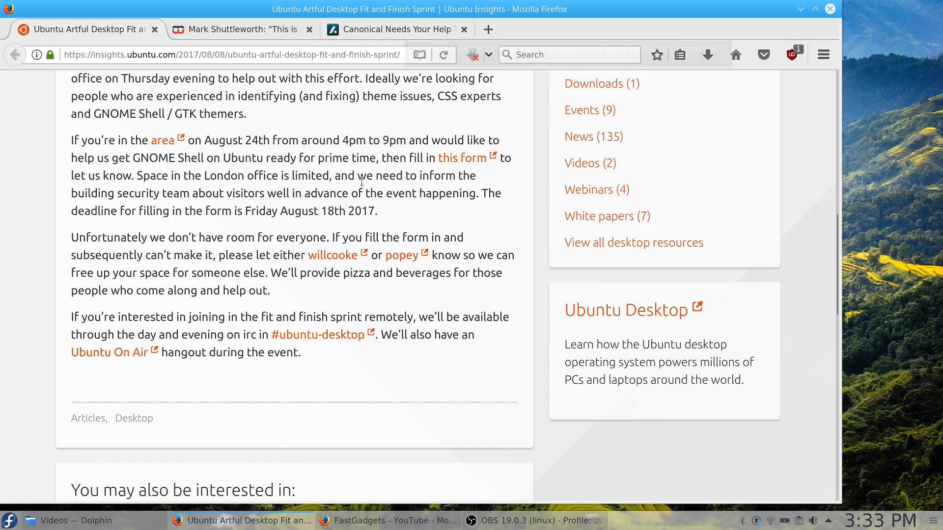
pyautogui.scroll(-3)
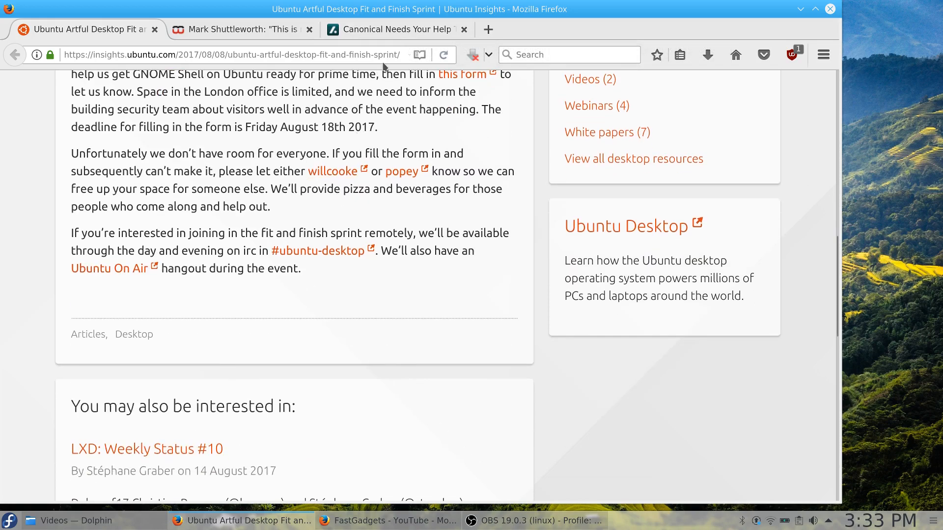
pyautogui.click(397, 29)
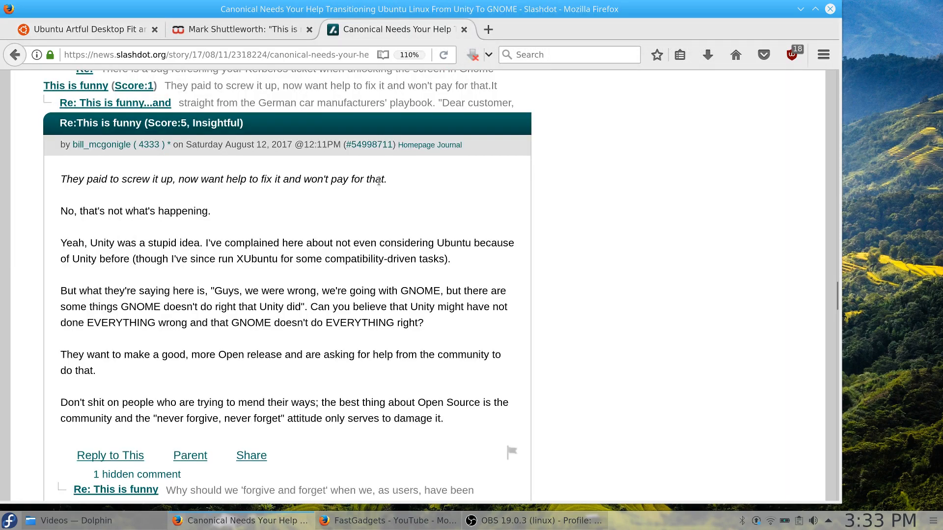
pyautogui.scroll(-3)
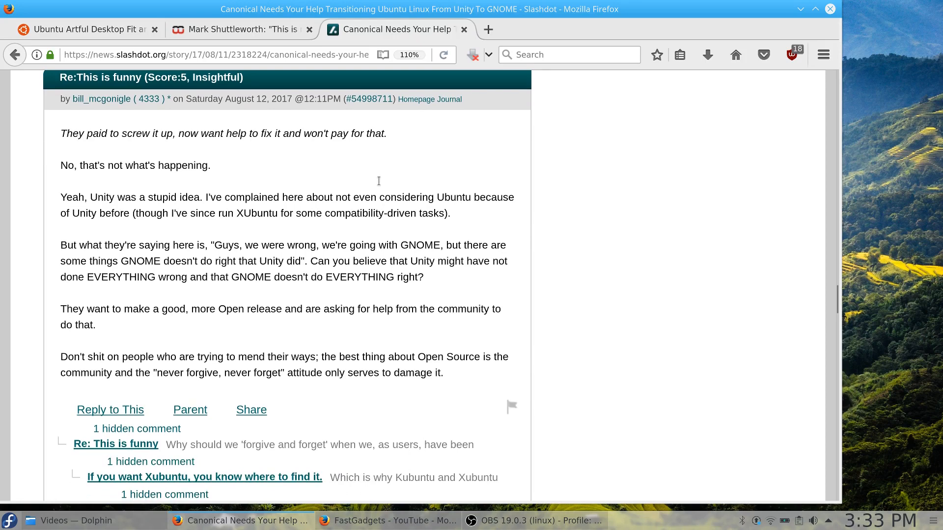
pyautogui.moveTo(54, 132)
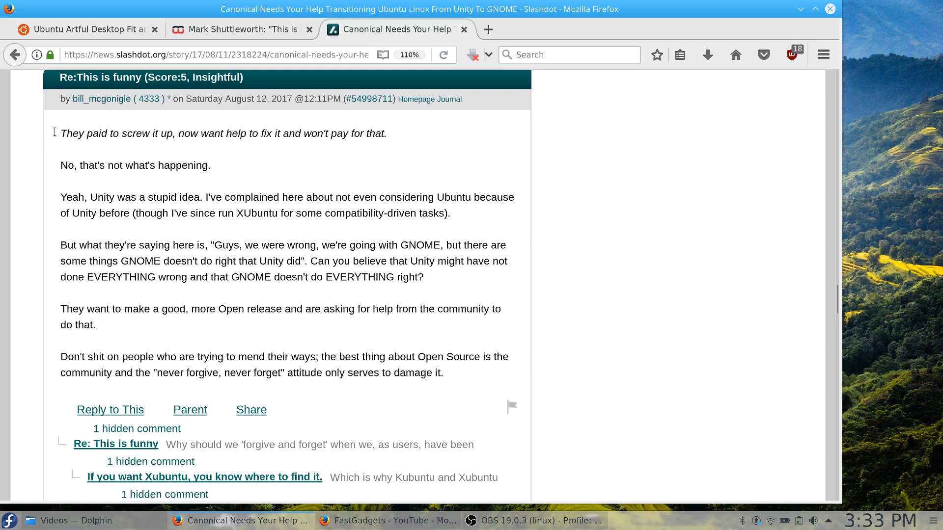
pyautogui.moveTo(60, 133); pyautogui.dragTo(260, 132)
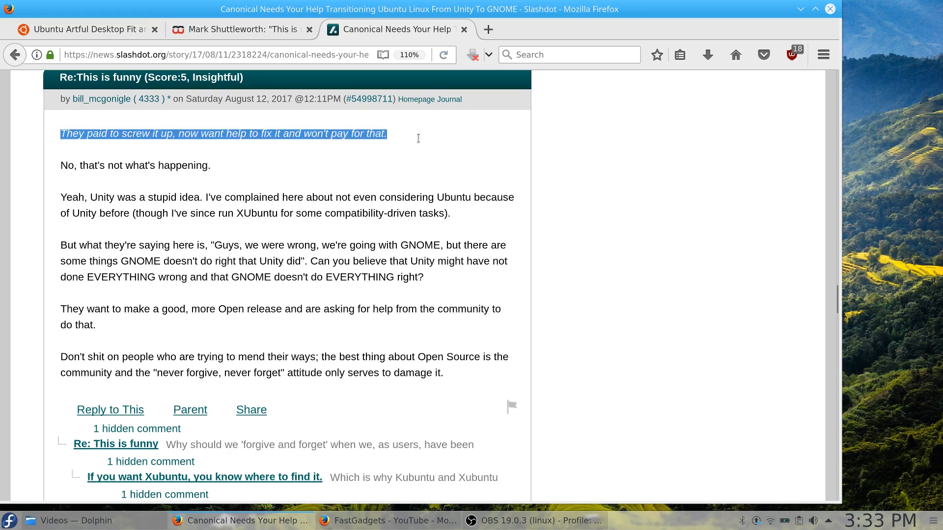
pyautogui.click(126, 169)
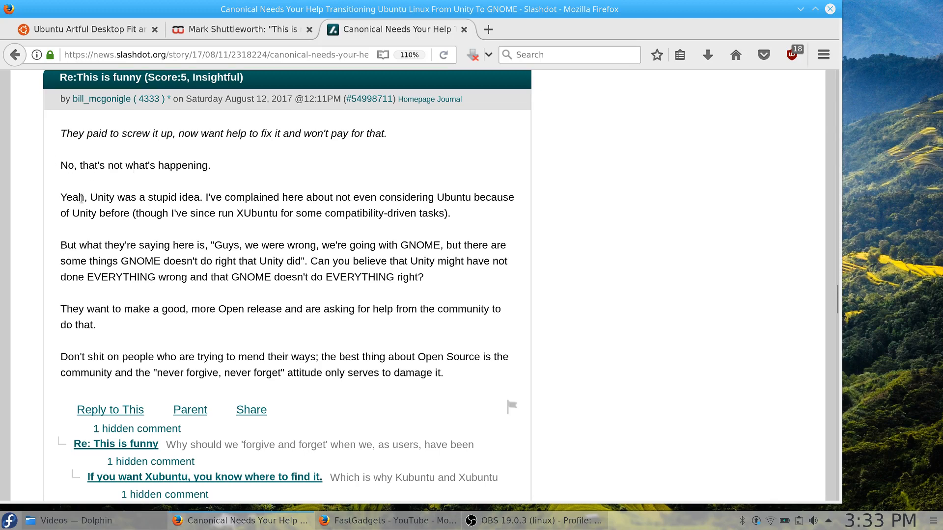
pyautogui.moveTo(121, 238)
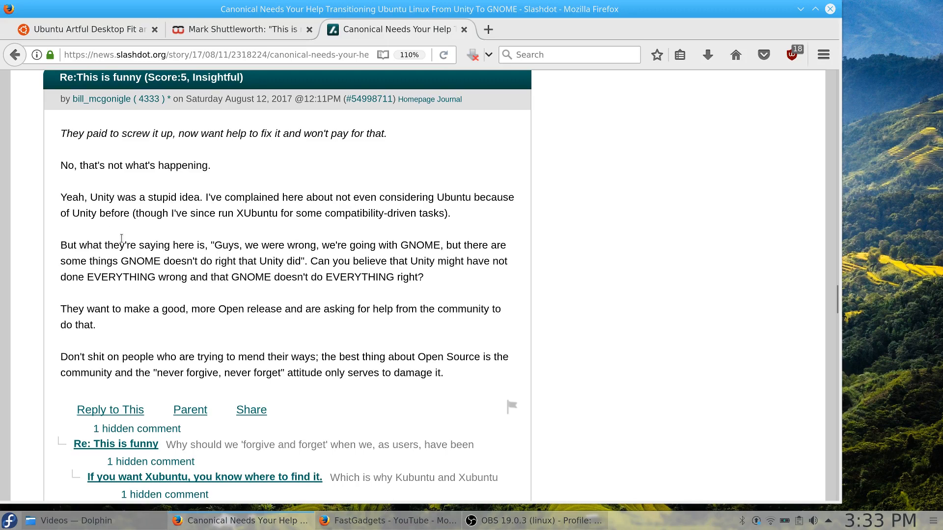
pyautogui.moveTo(205, 203)
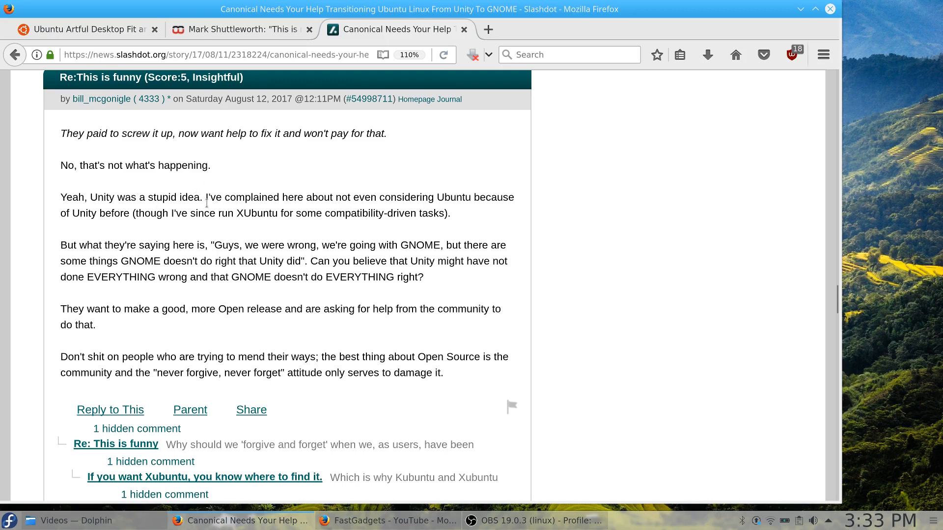
pyautogui.moveTo(205, 198); pyautogui.dragTo(234, 213)
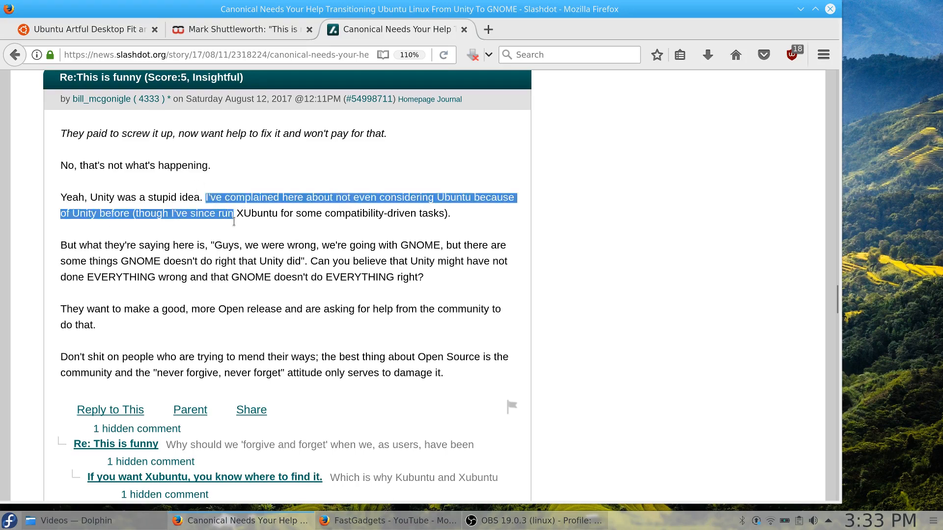
pyautogui.click(57, 245)
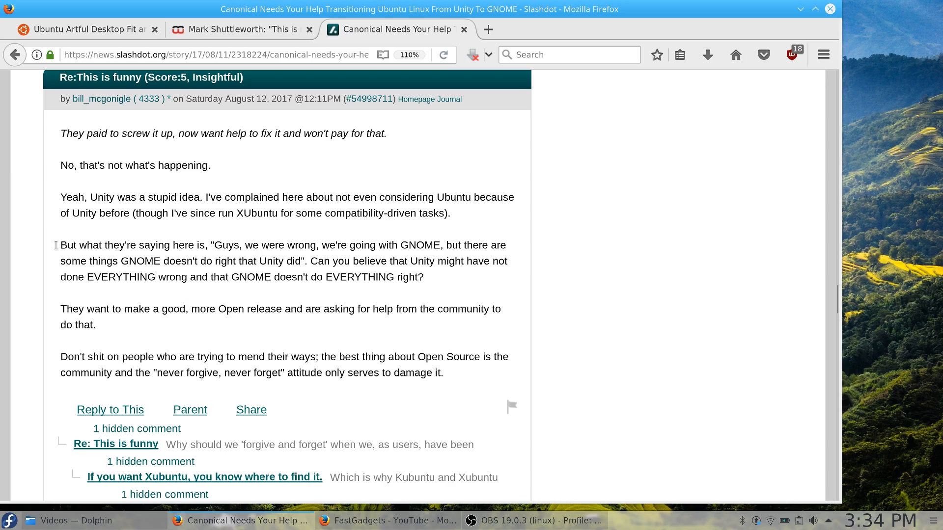
pyautogui.moveTo(3, 114)
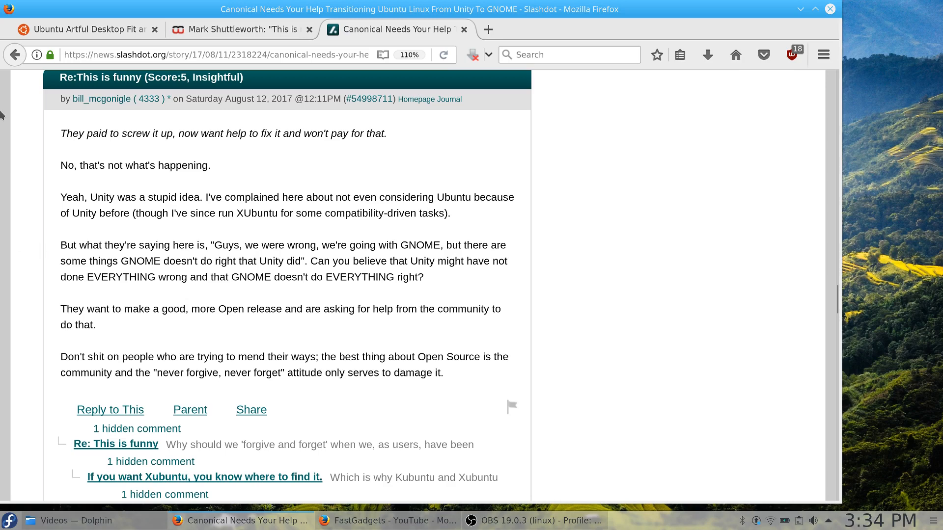
# - Highlight the start of the quoted 'This is not a democracy' line and scroll around the thread
pyautogui.moveTo(59, 134); pyautogui.dragTo(157, 134)
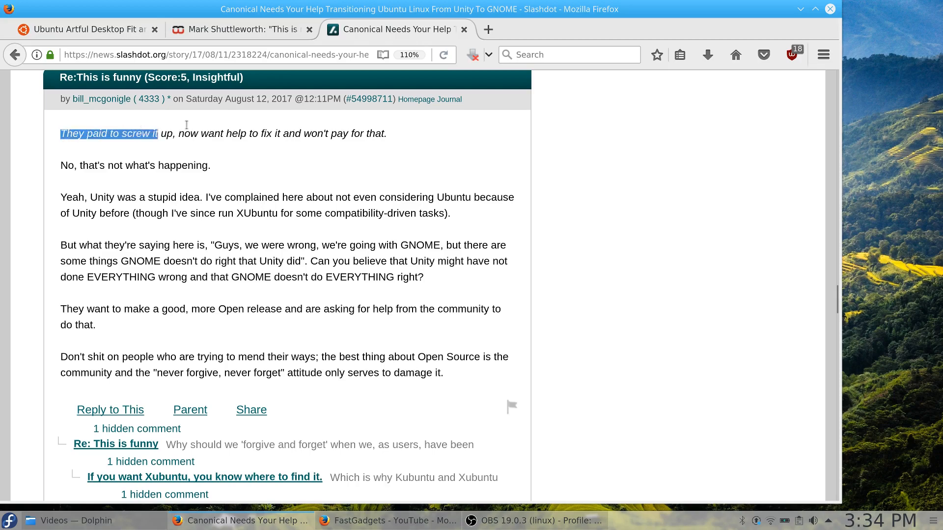
pyautogui.scroll(-3)
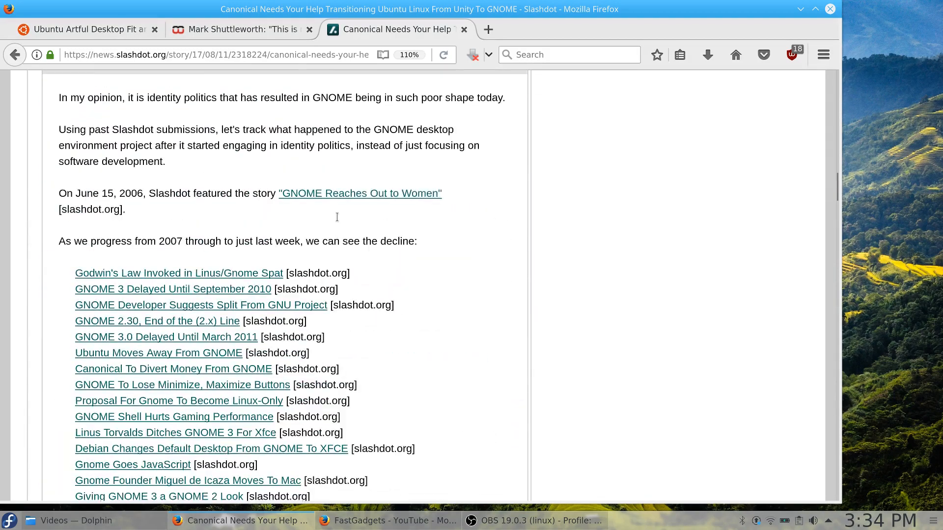
pyautogui.scroll(3)
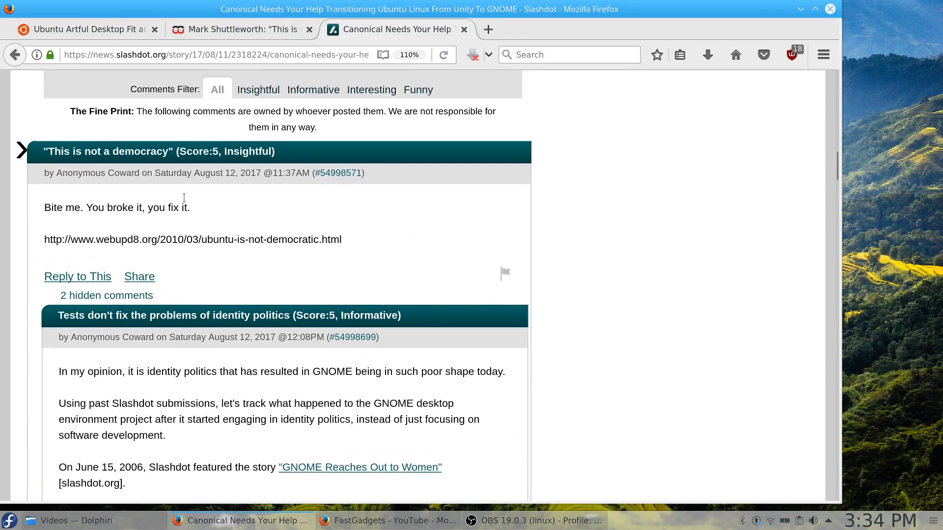
pyautogui.moveTo(70, 210)
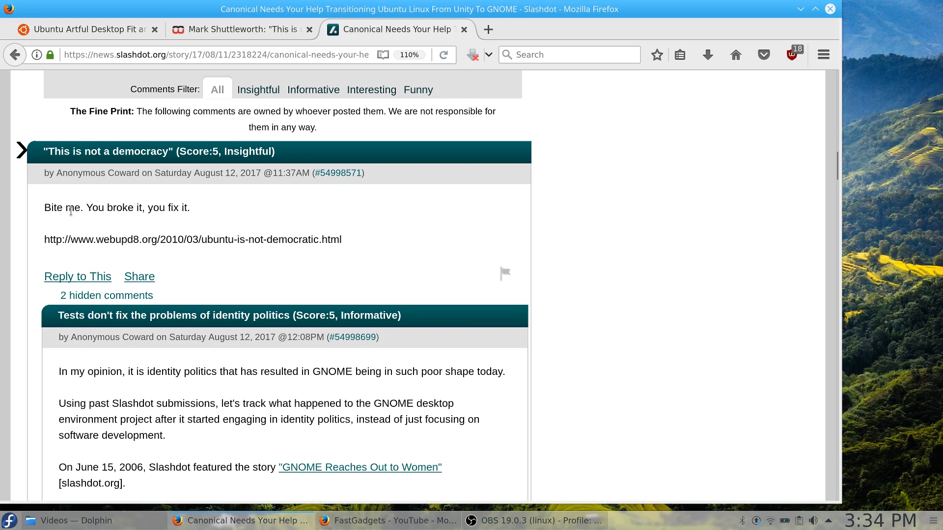
pyautogui.moveTo(175, 220)
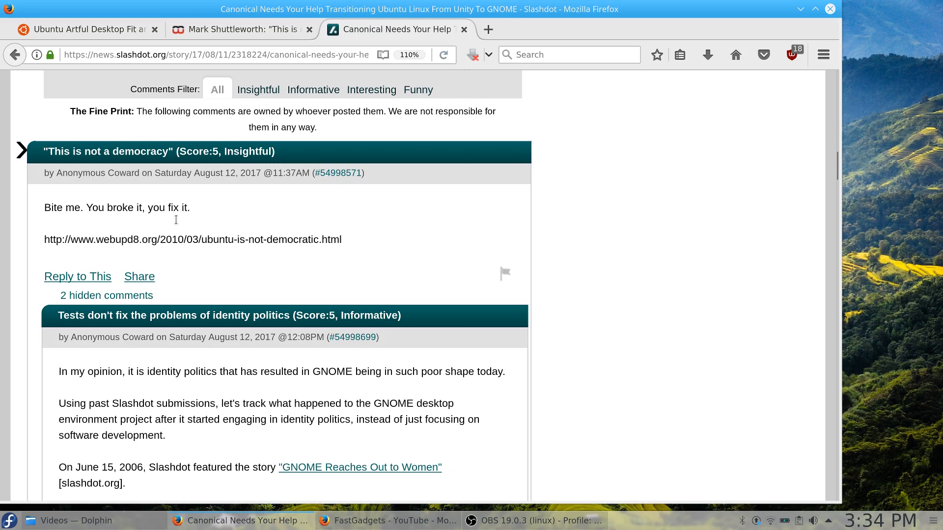
pyautogui.moveTo(377, 103)
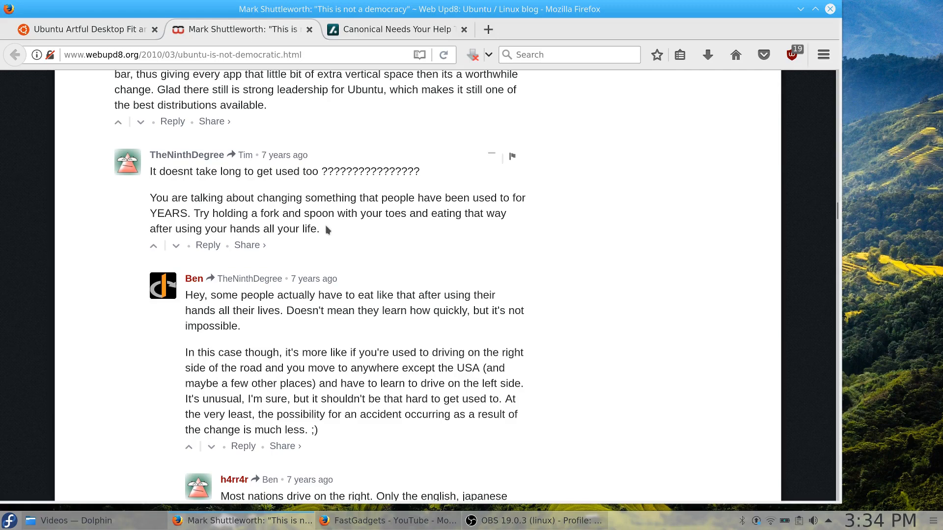
# - Re-read the top of the WebUpd8 article and clear the highlighted quoted lines
pyautogui.scroll(3)
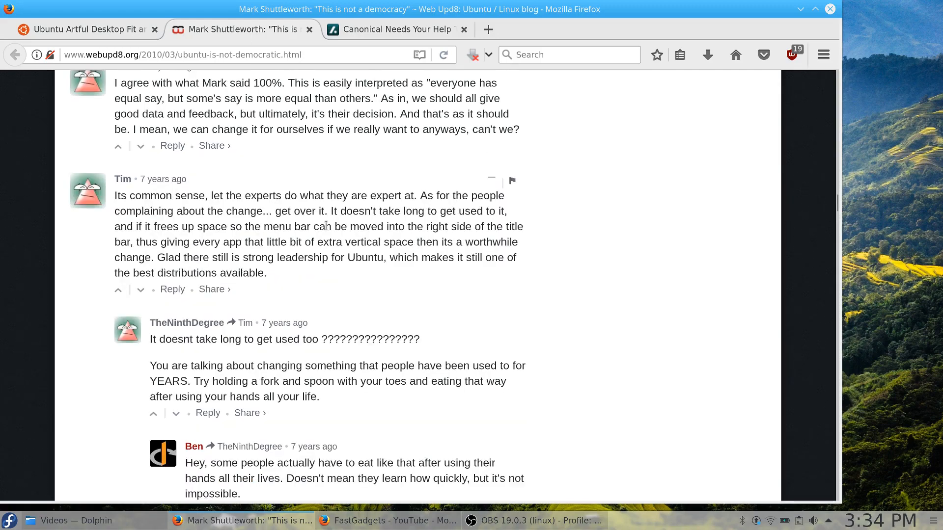
pyautogui.scroll(3)
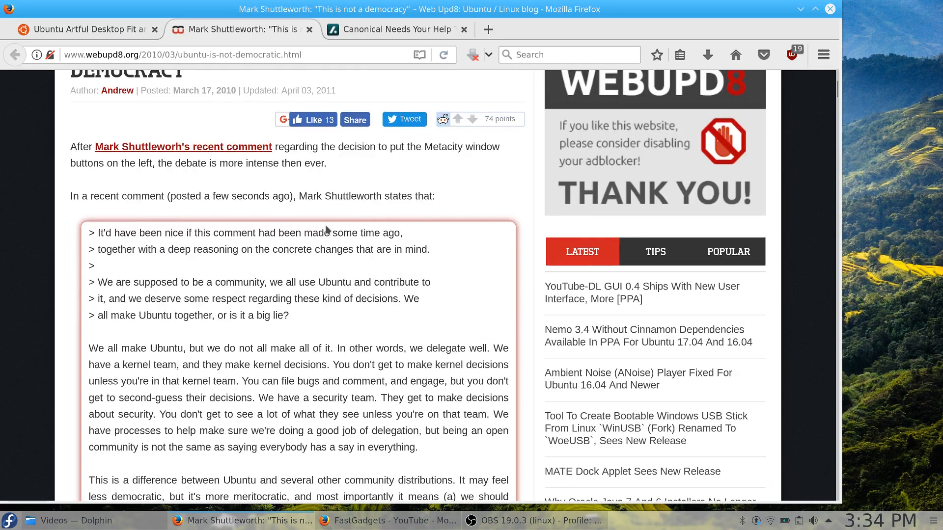
pyautogui.scroll(-3)
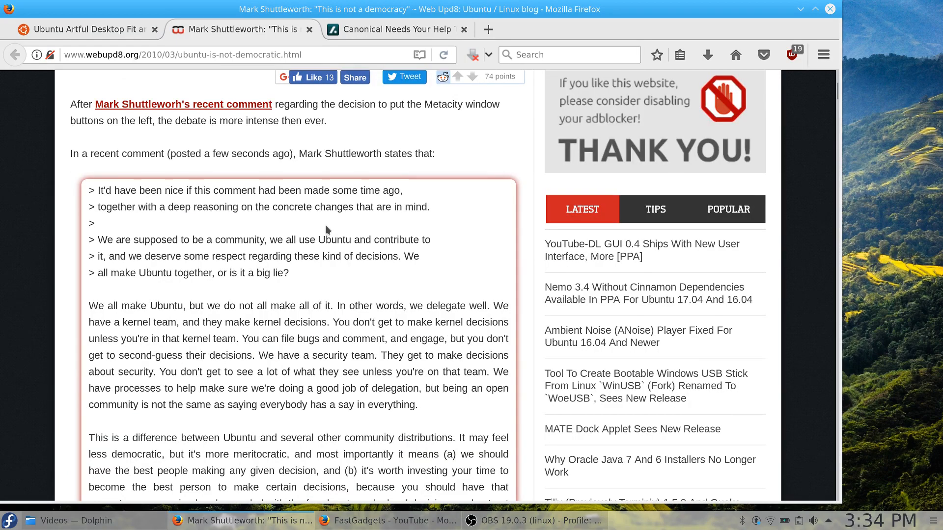
pyautogui.moveTo(274, 274)
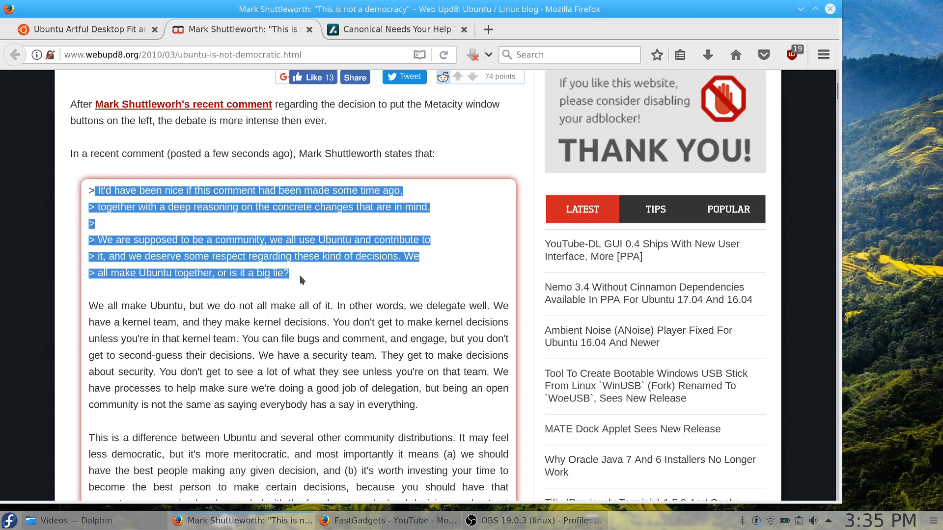
pyautogui.click(301, 280)
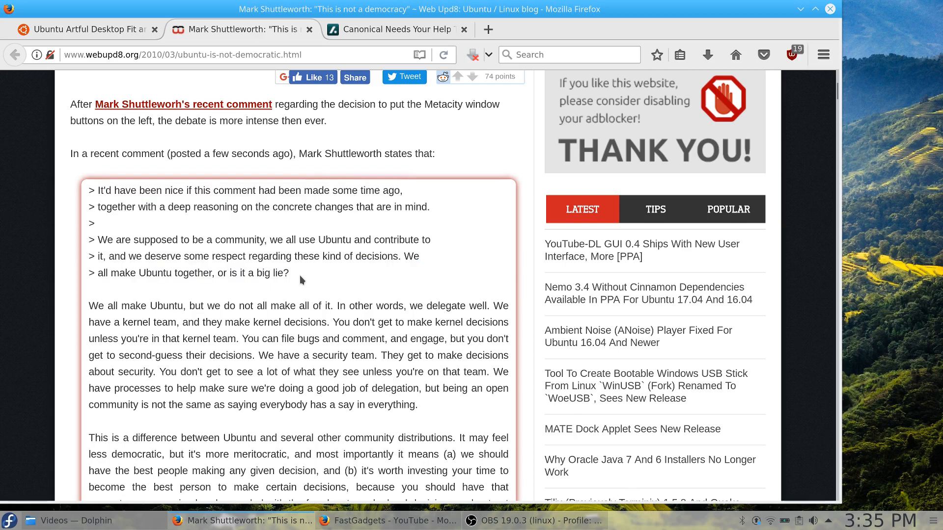
pyautogui.moveTo(252, 232)
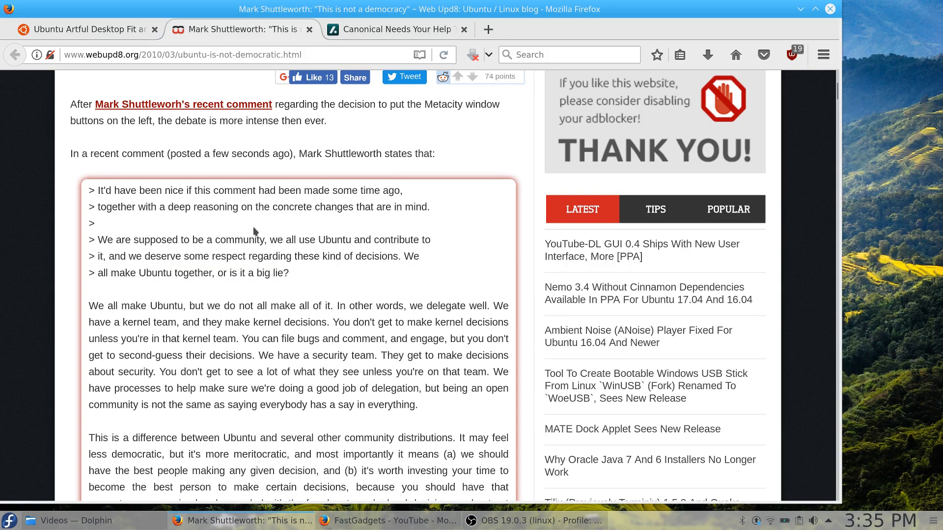
pyautogui.moveTo(268, 286)
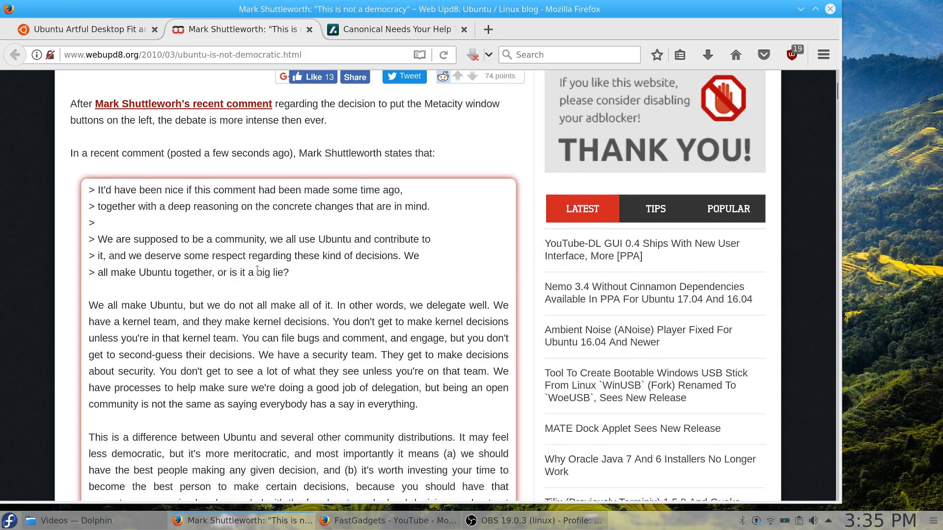
# - Scroll down through Shuttleworth's quoted reply and update to the Disqus reader comments
pyautogui.scroll(-3)
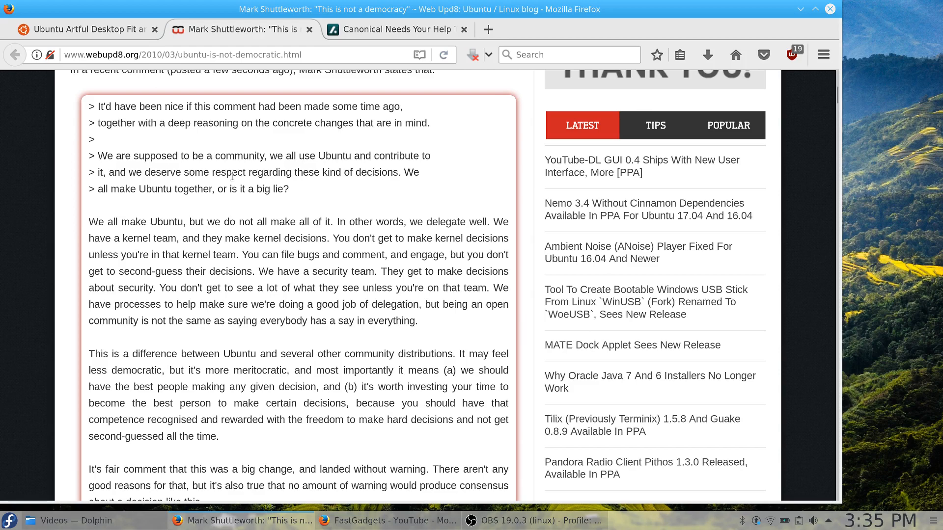
pyautogui.scroll(-3)
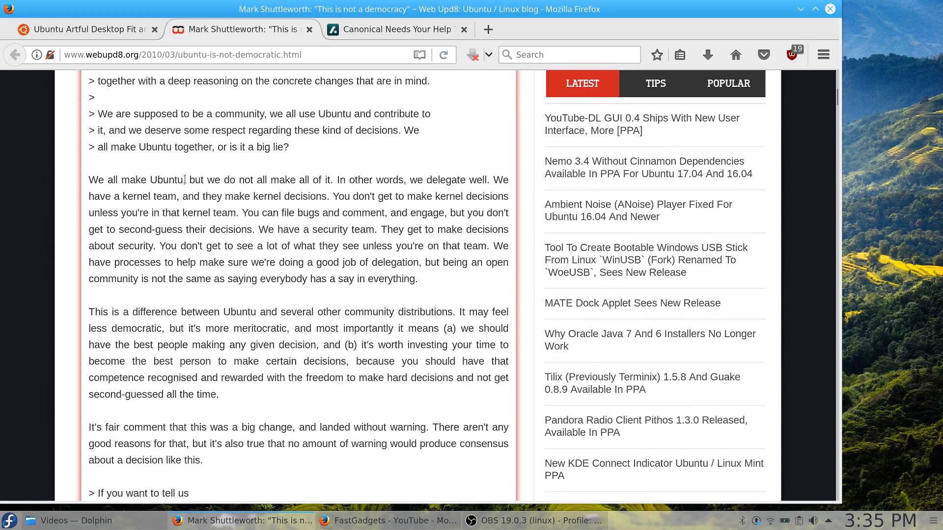
pyautogui.scroll(-3)
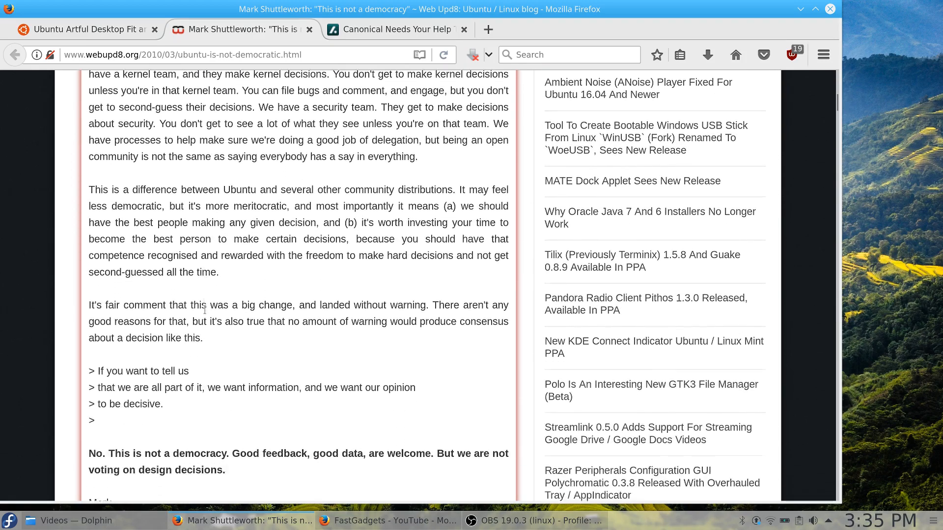
pyautogui.scroll(-3)
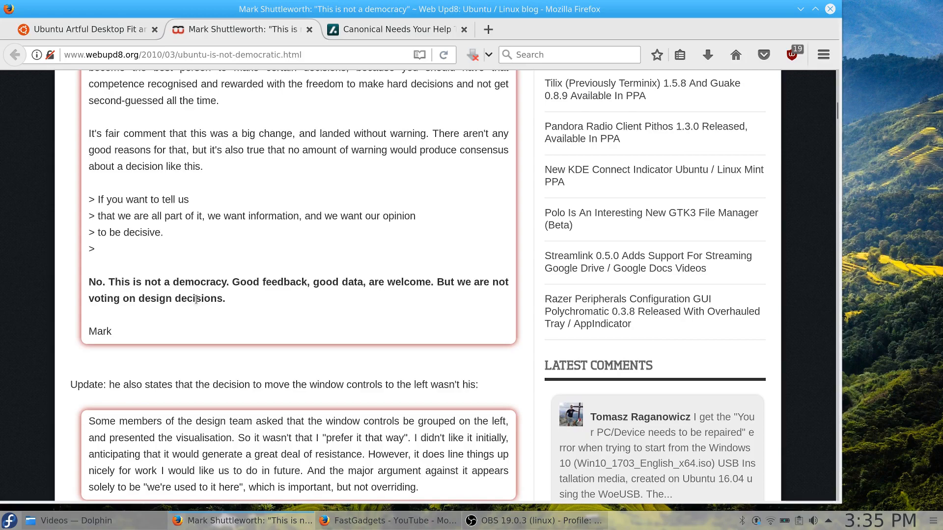
pyautogui.moveTo(232, 234)
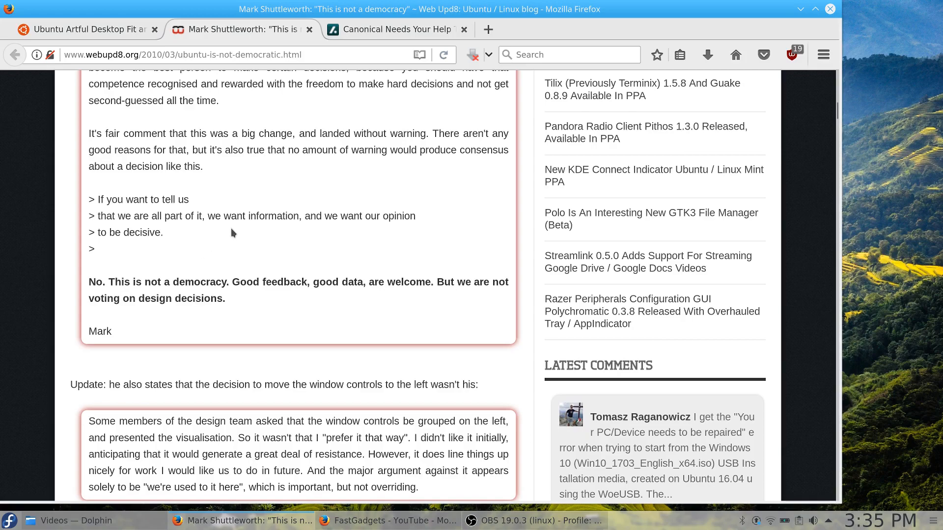
pyautogui.scroll(-3)
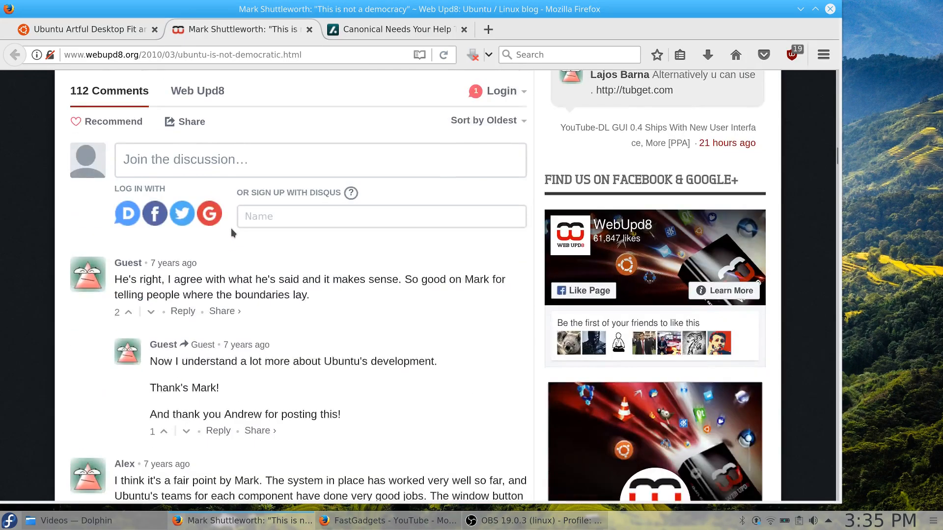
# - Read the WebUpd8 reader comments, then return to the Slashdot 'Canonical Needs Your Help' story
pyautogui.scroll(-3)
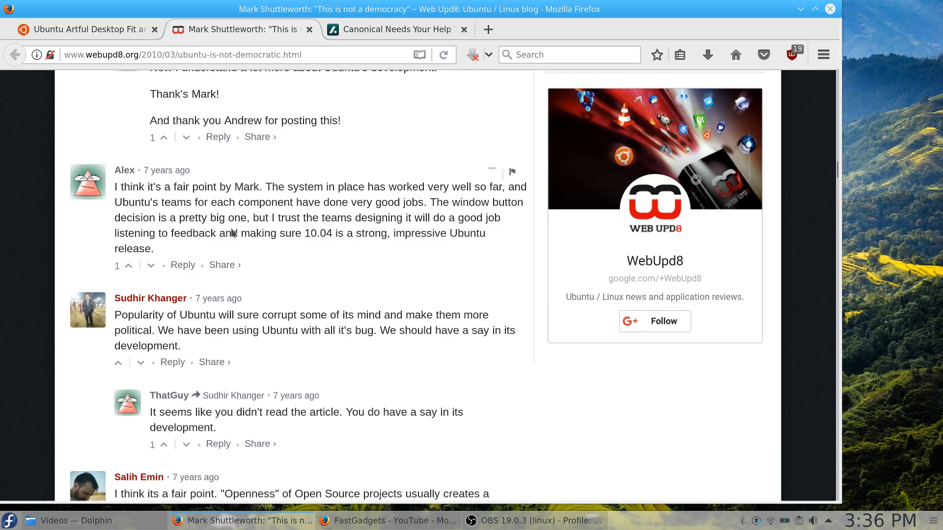
pyautogui.moveTo(354, 282)
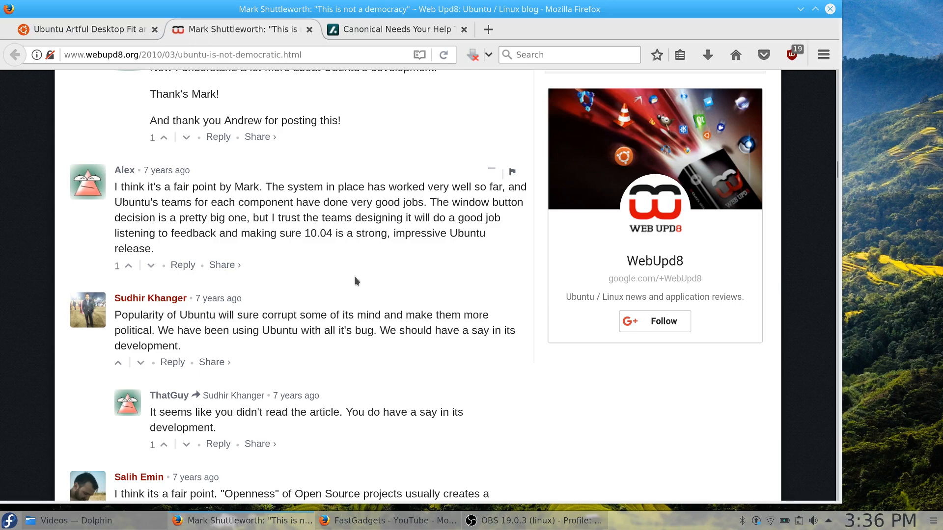
pyautogui.moveTo(360, 290)
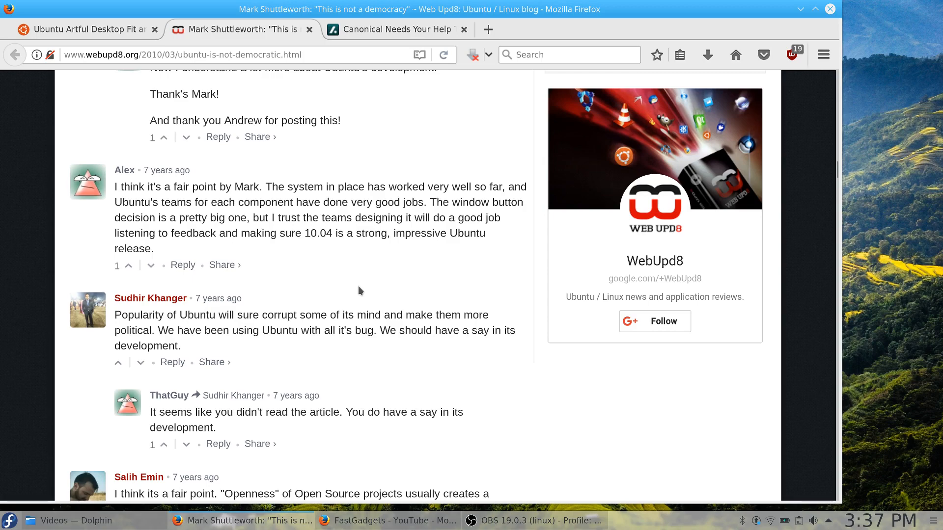
pyautogui.click(396, 28)
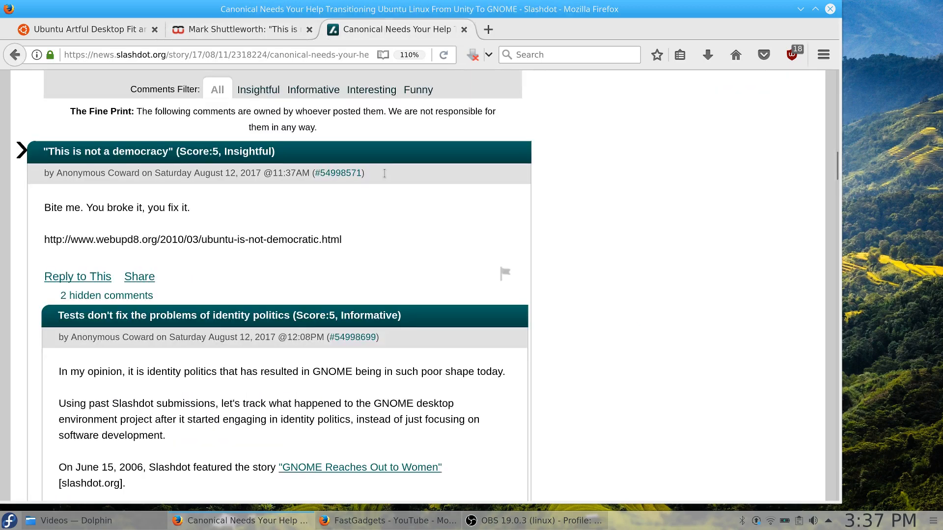
# - Scroll down to the 'Tests don't fix the problems of identity politics' comment and its GNOME headline list
pyautogui.scroll(-3)
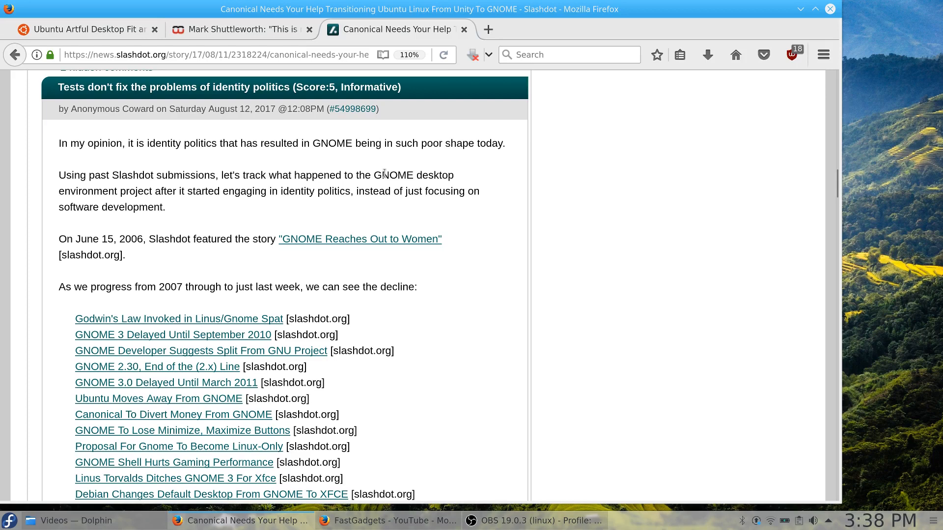
pyautogui.moveTo(483, 201)
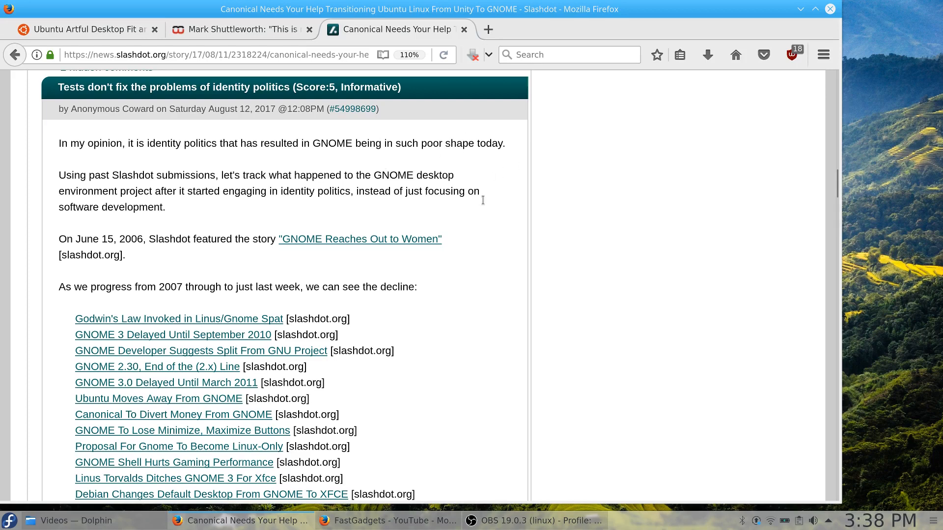
pyautogui.scroll(-3)
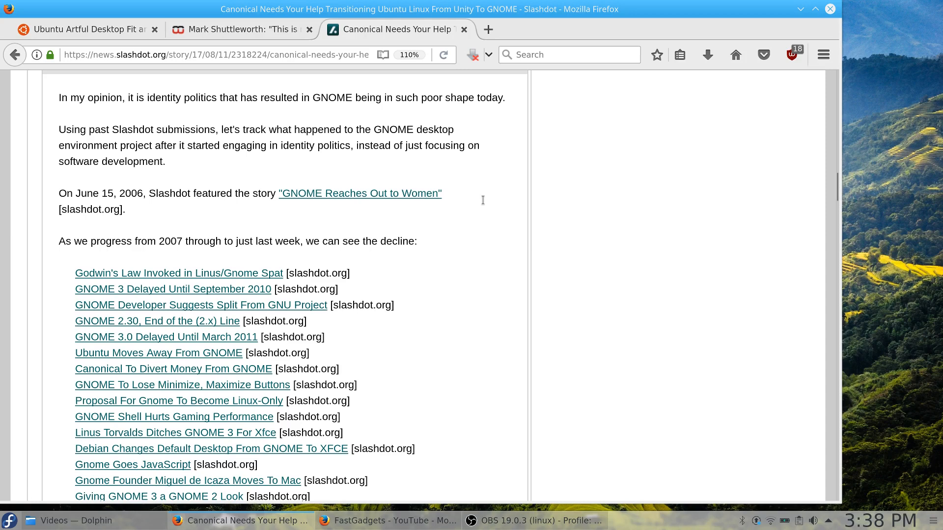
pyautogui.moveTo(616, 133)
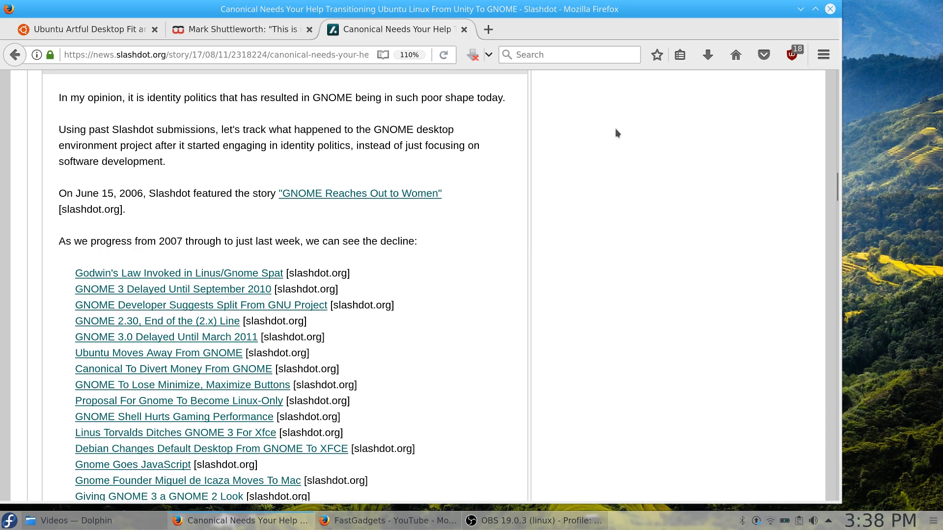
pyautogui.moveTo(664, 390)
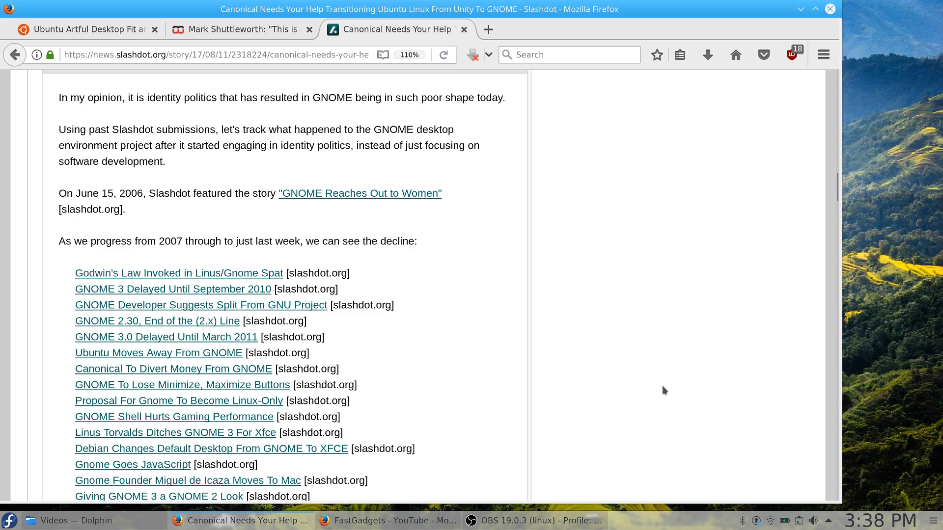
pyautogui.moveTo(708, 369)
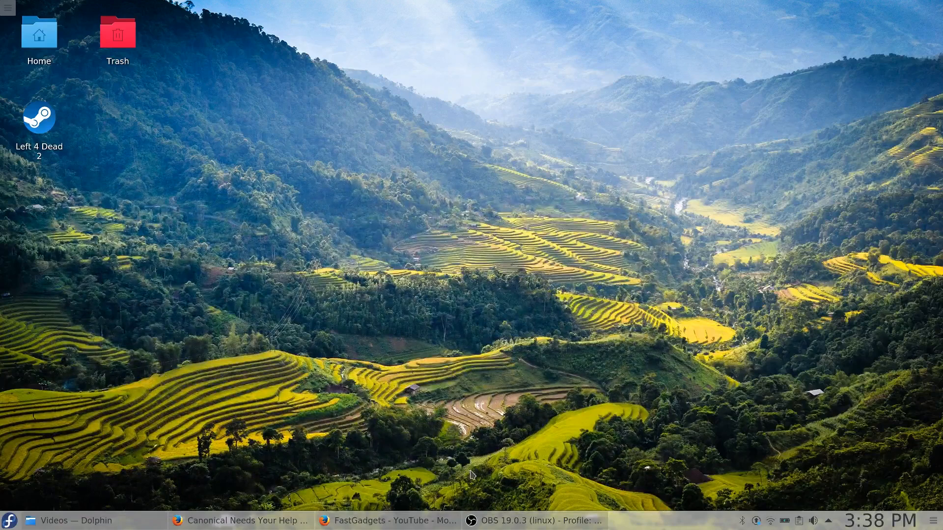
pyautogui.moveTo(9, 520)
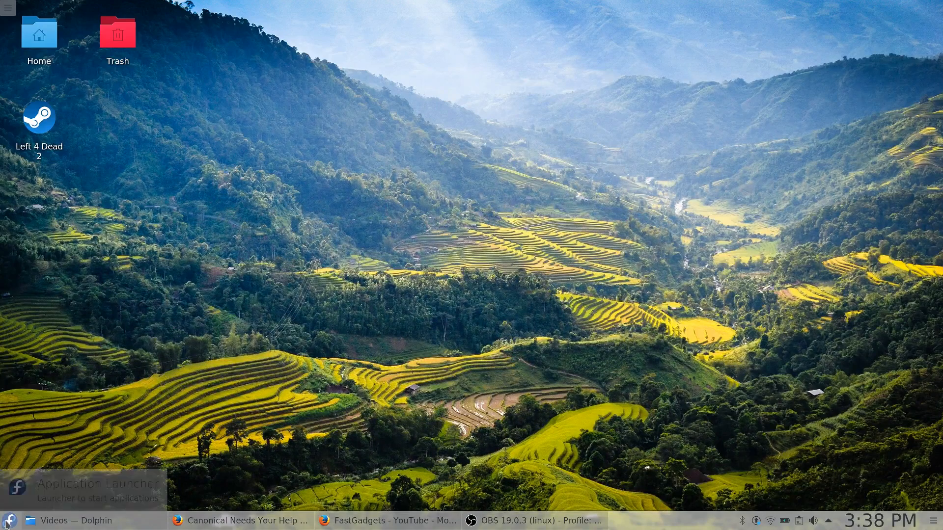
# - Show the Plasma Application Launcher listing installed applications
pyautogui.click(10, 520)
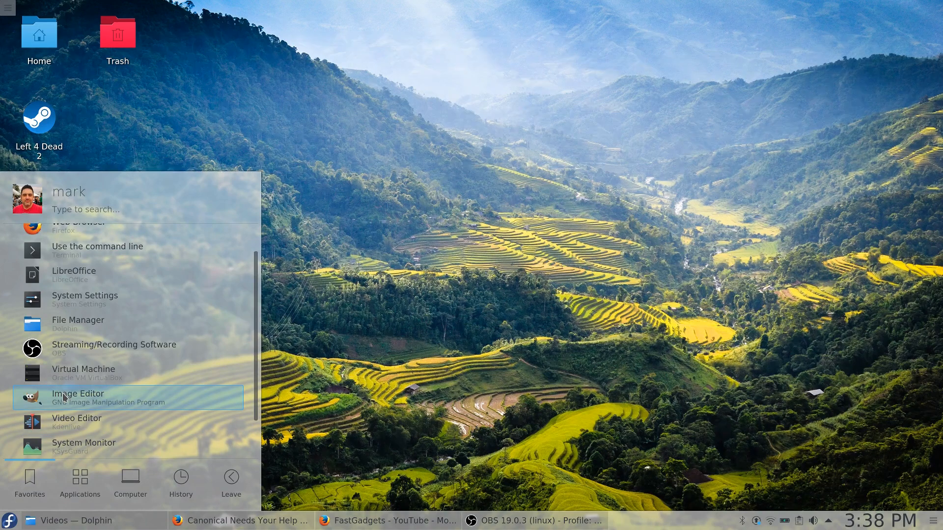
pyautogui.moveTo(67, 421)
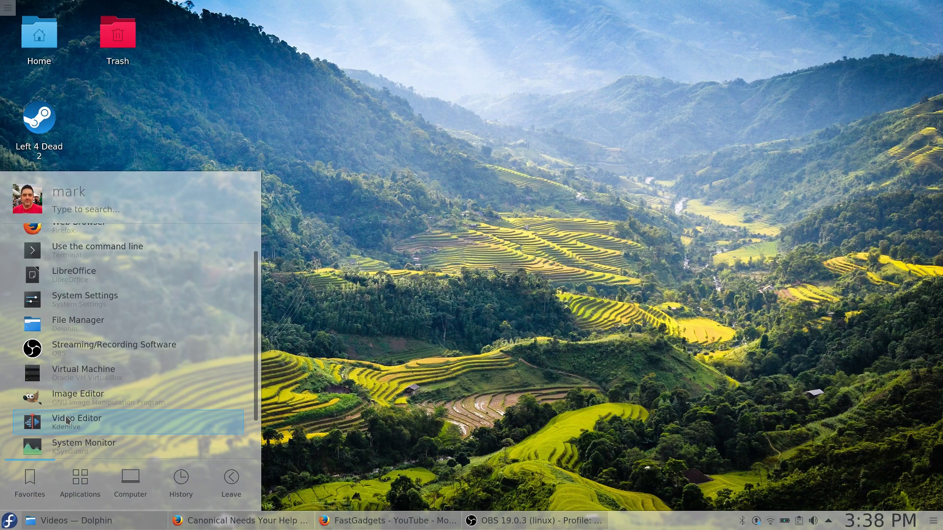
# - Launch Kdenlive from the launcher with an empty Untitled HD 1080p 30 fps project
pyautogui.click(77, 422)
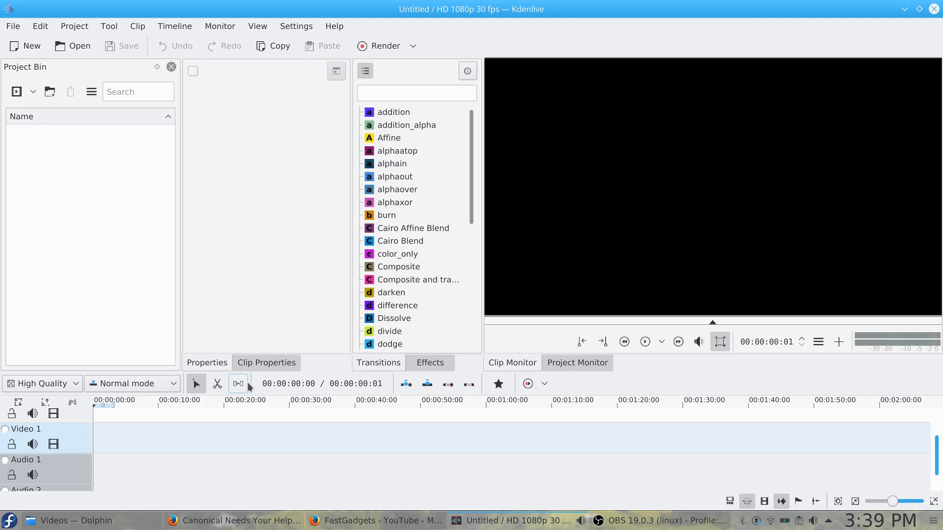
pyautogui.moveTo(403, 292)
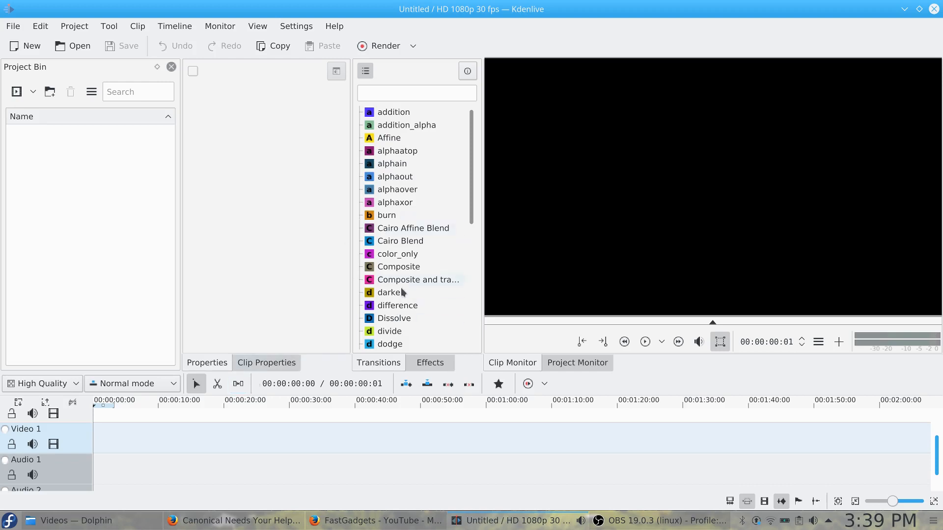
pyautogui.moveTo(782, 5)
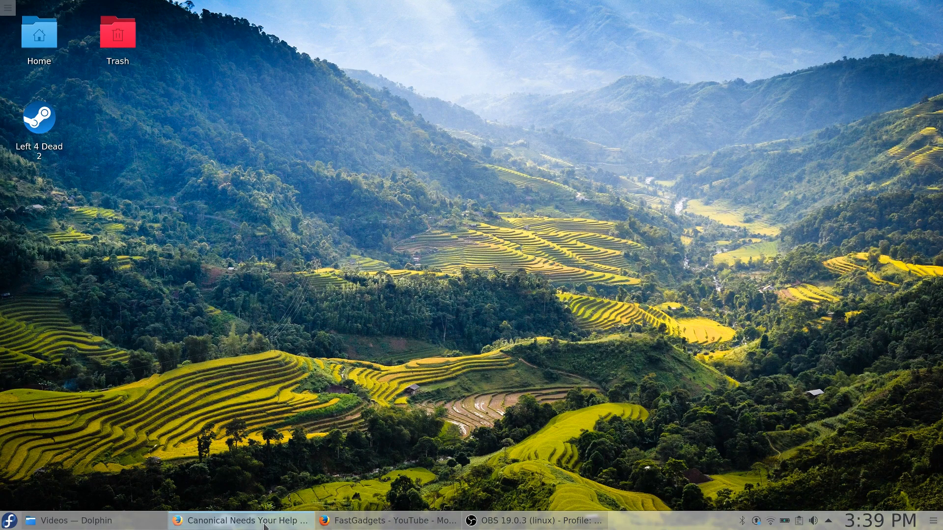
pyautogui.moveTo(245, 520)
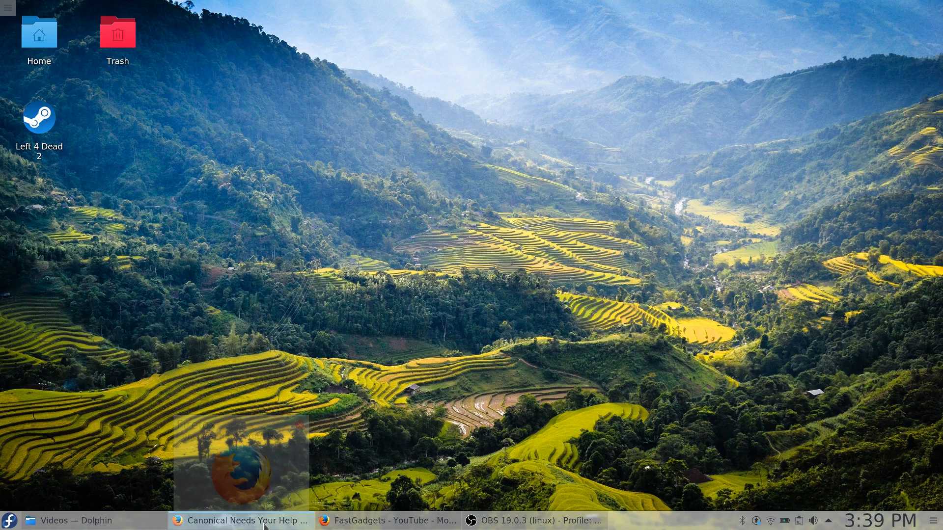
# - Restore the Firefox window with the Slashdot story from the taskbar
pyautogui.click(244, 520)
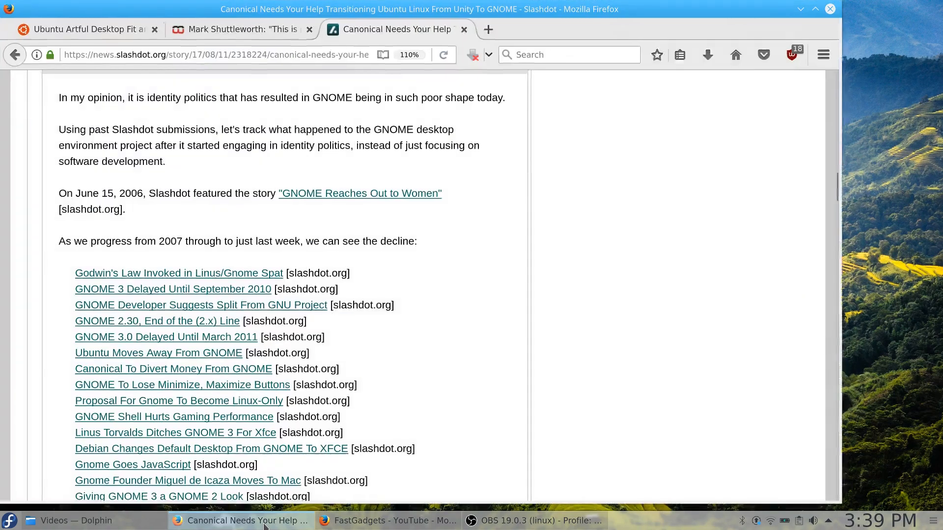